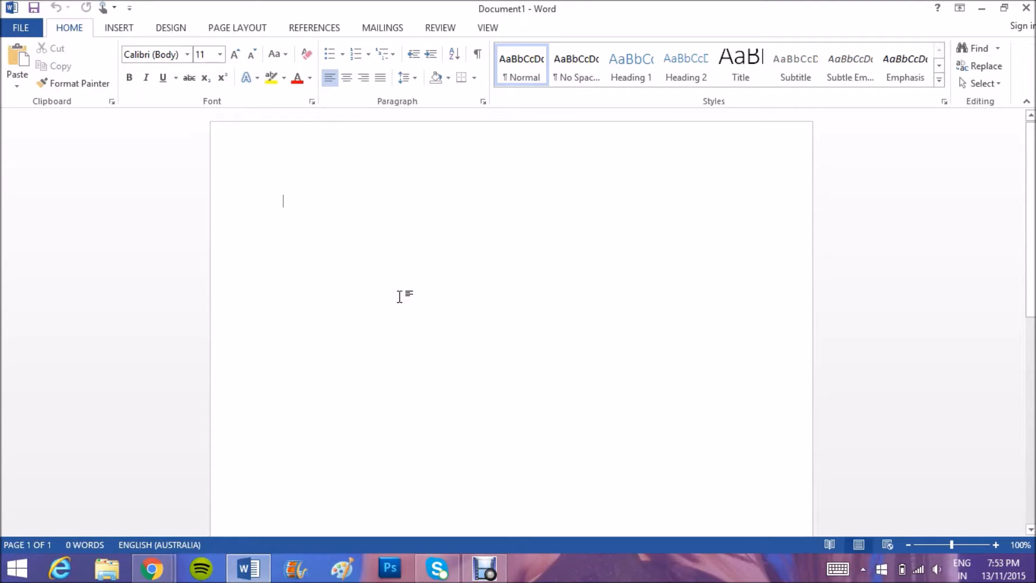
- Enter the sample text 'Hfbdsjfbdsfdsbf' and insert a blank second page
text(Hfbdsjfbdsfdsbf)
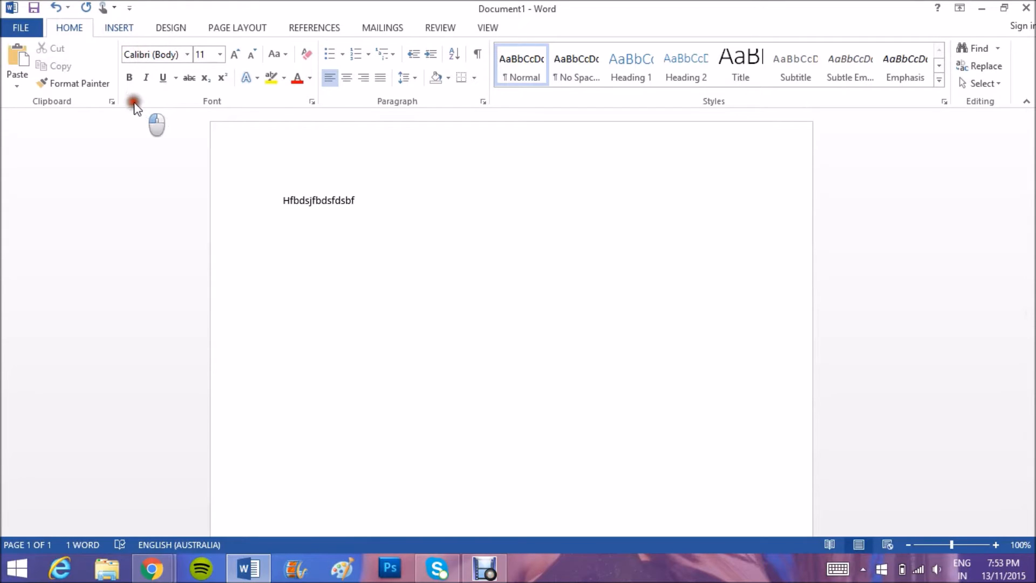
click(119, 28)
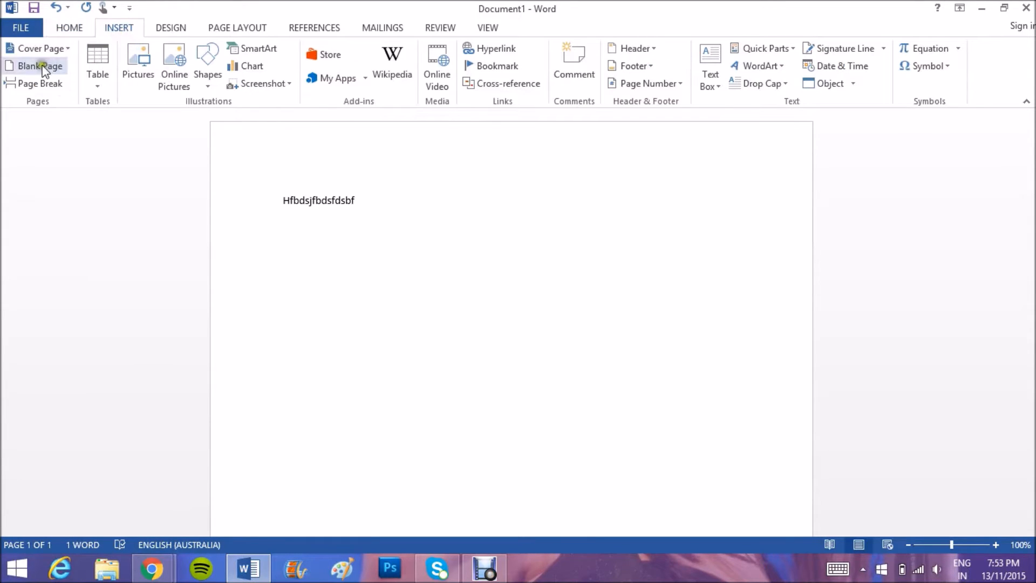
click(39, 66)
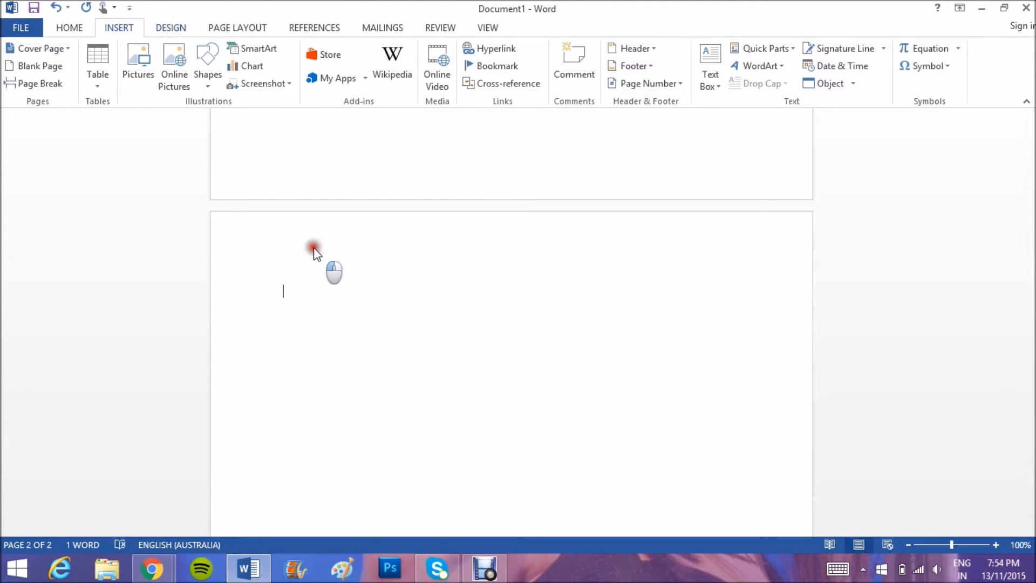
- In Page Setup choose Landscape applied 'This point forward' so page two turns landscape
click(170, 28)
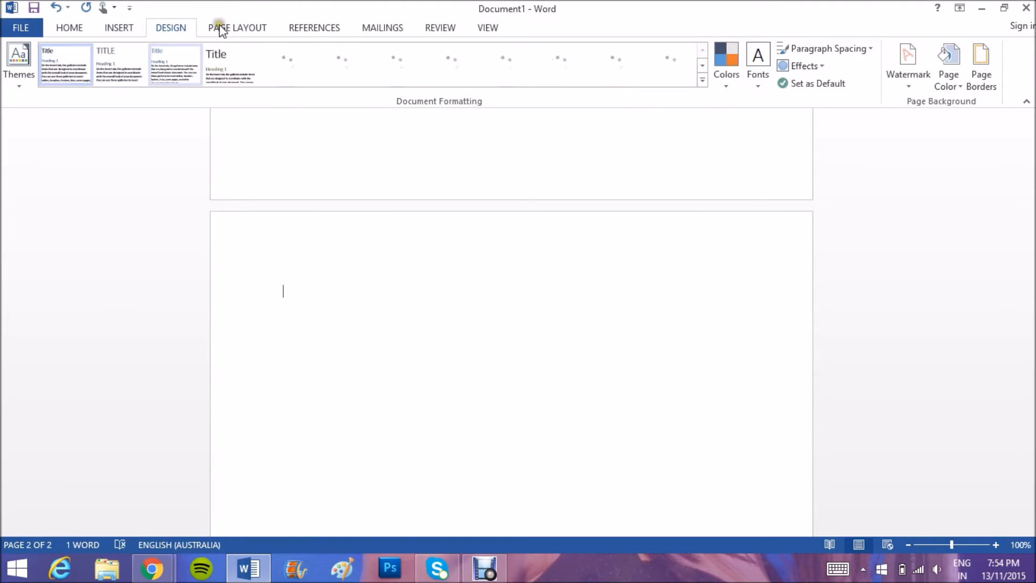
click(237, 27)
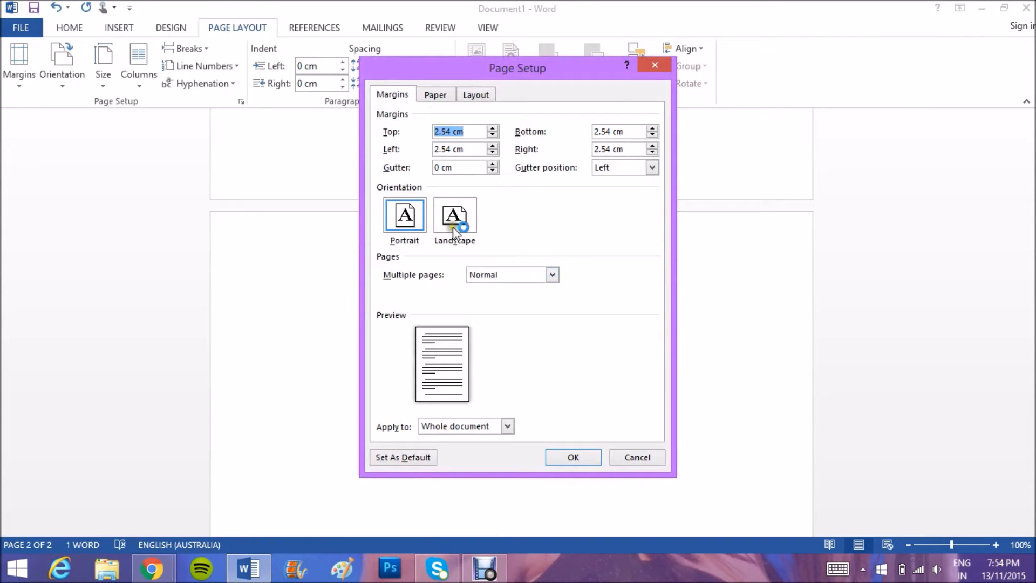
click(405, 214)
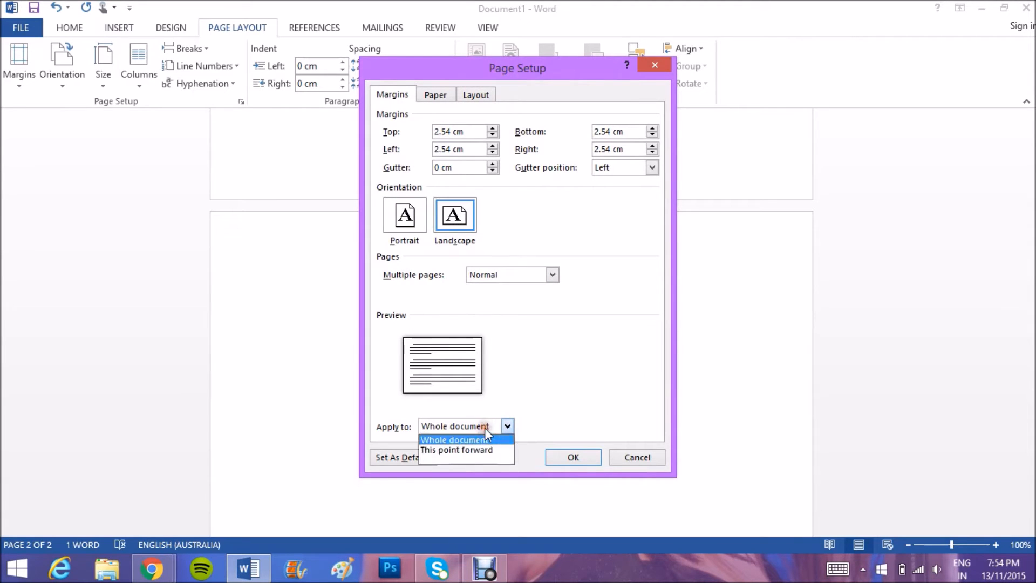
click(456, 449)
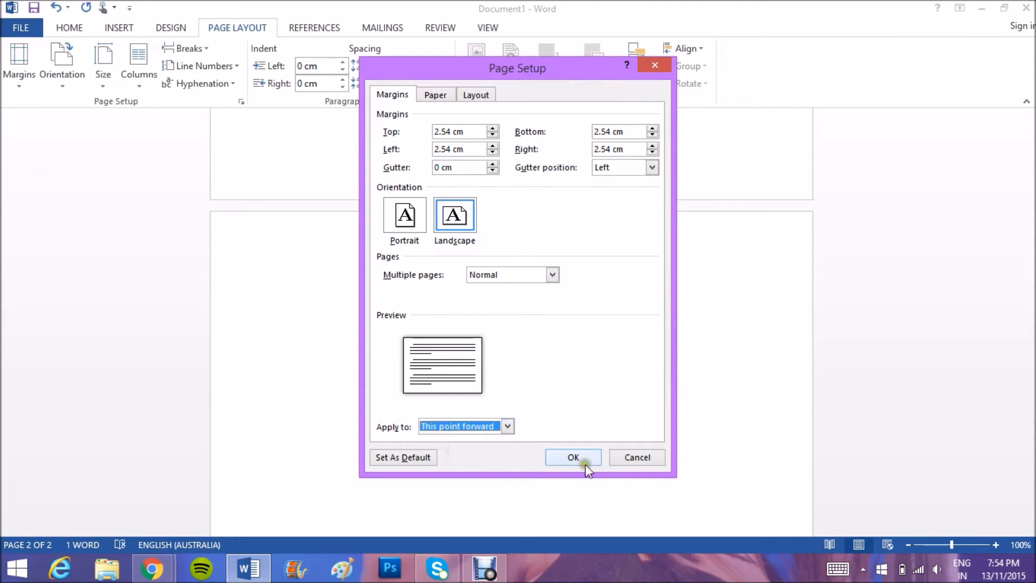
click(573, 457)
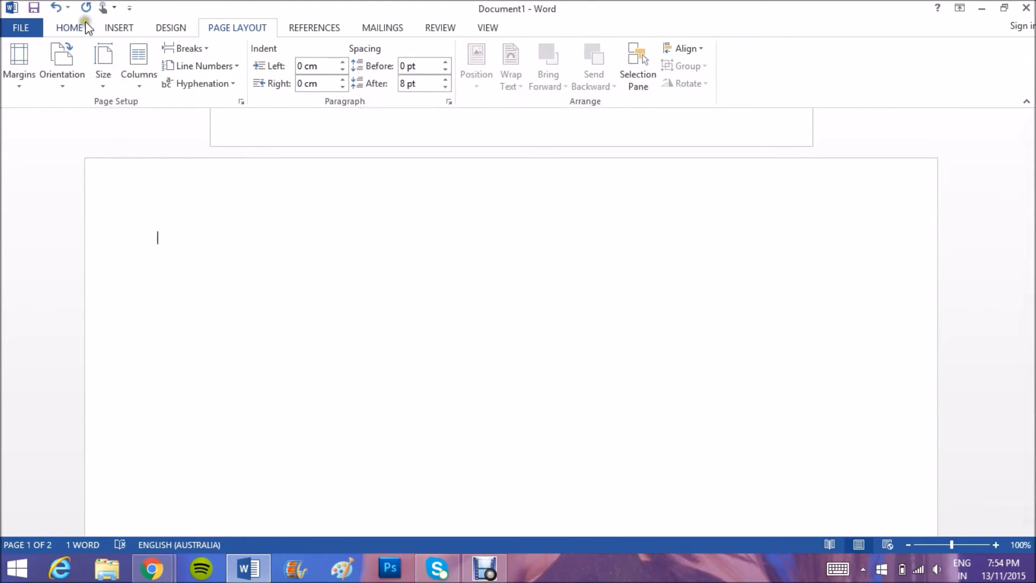
- Insert a blank third page after the landscape page, making the document three pages
click(69, 28)
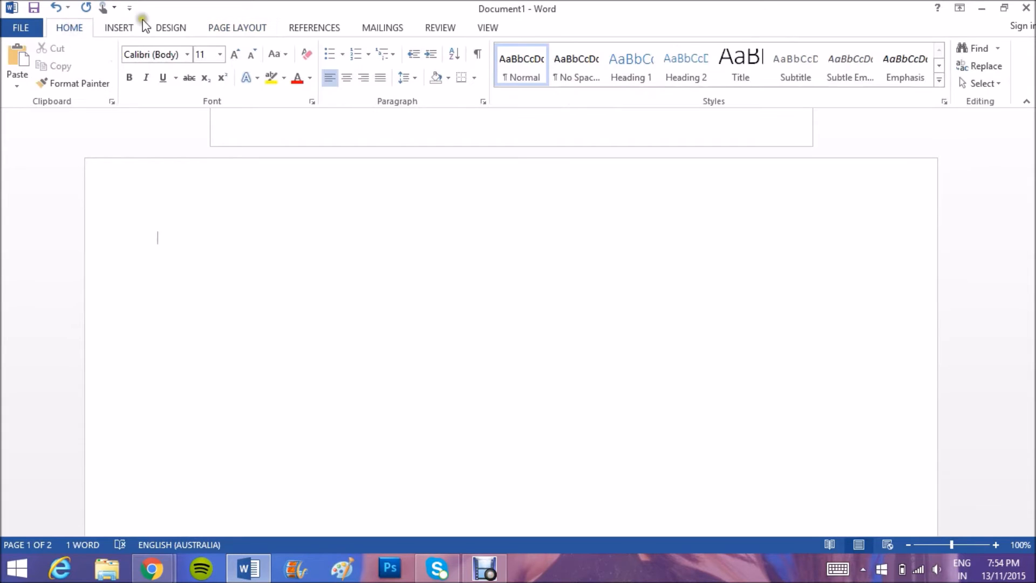
click(237, 28)
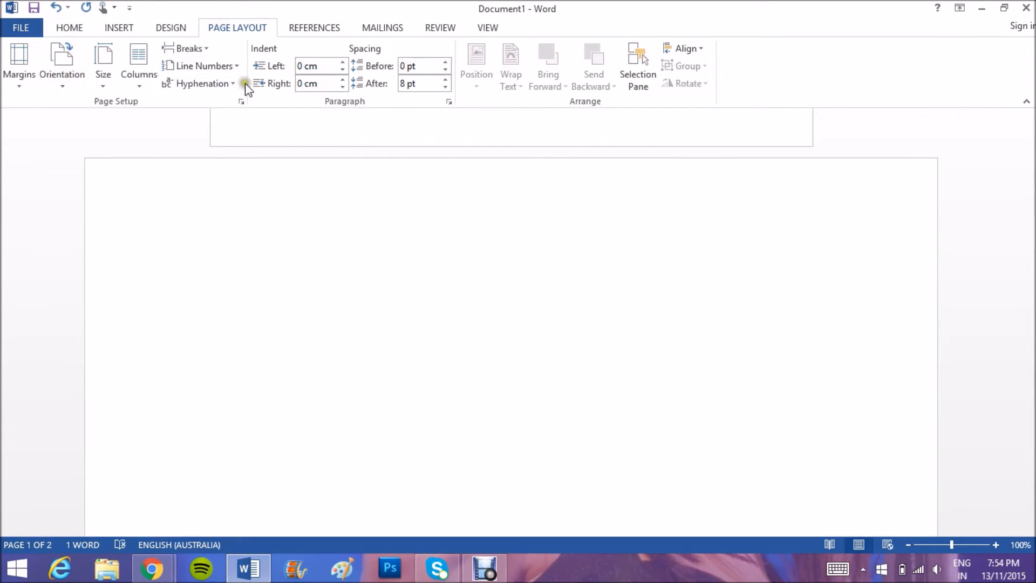
click(119, 28)
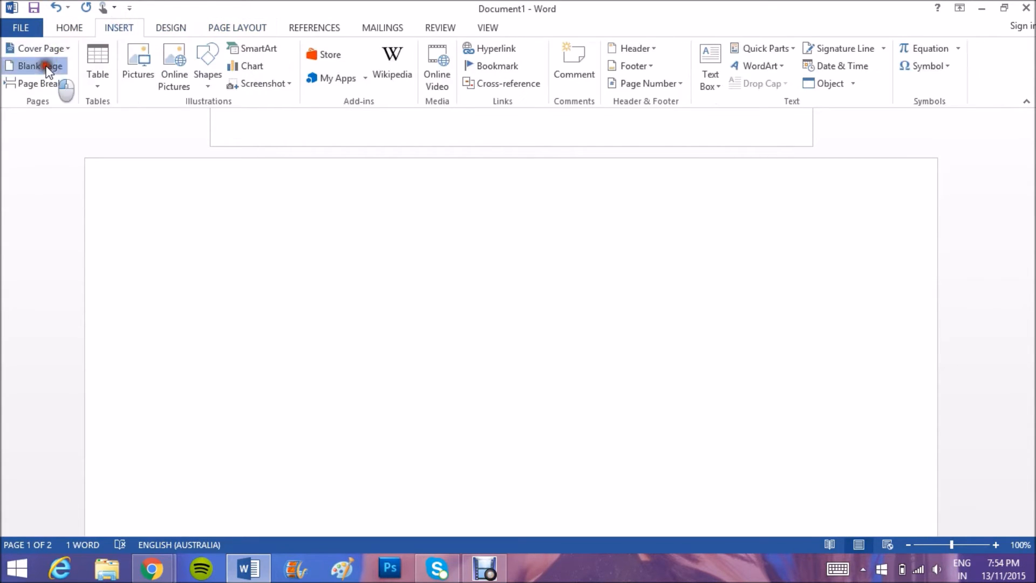
click(38, 66)
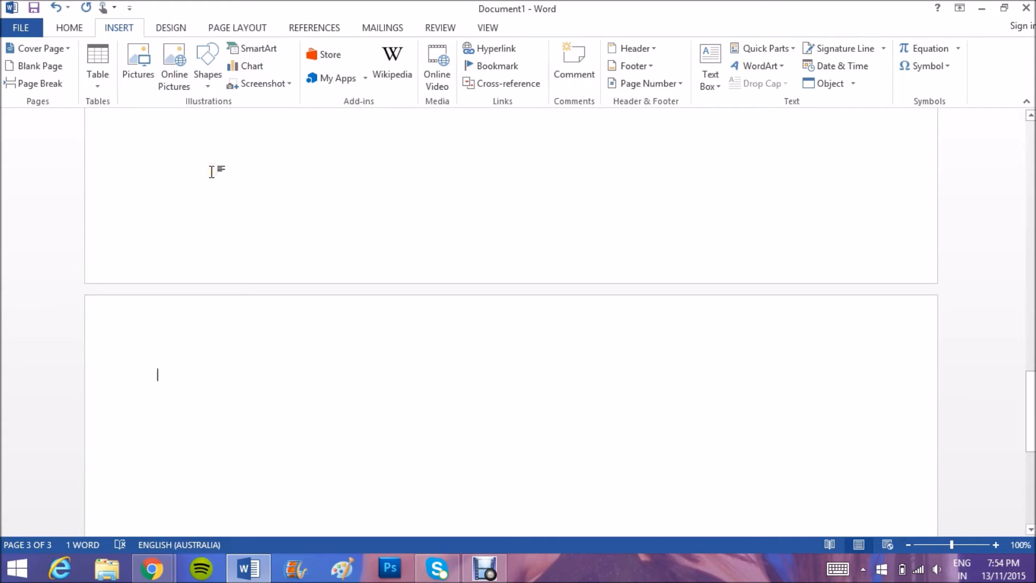
click(237, 28)
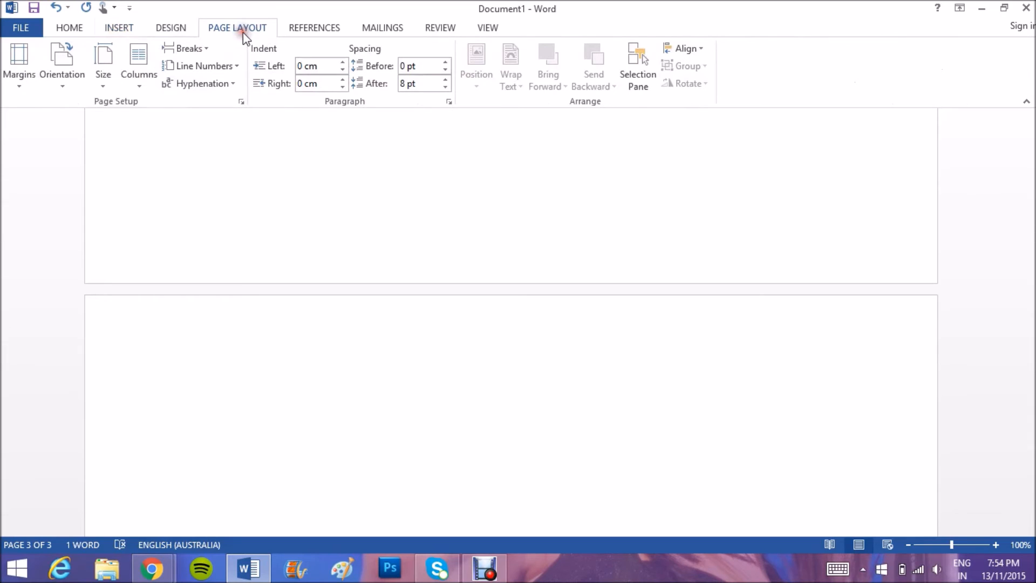
mouse_move(242, 101)
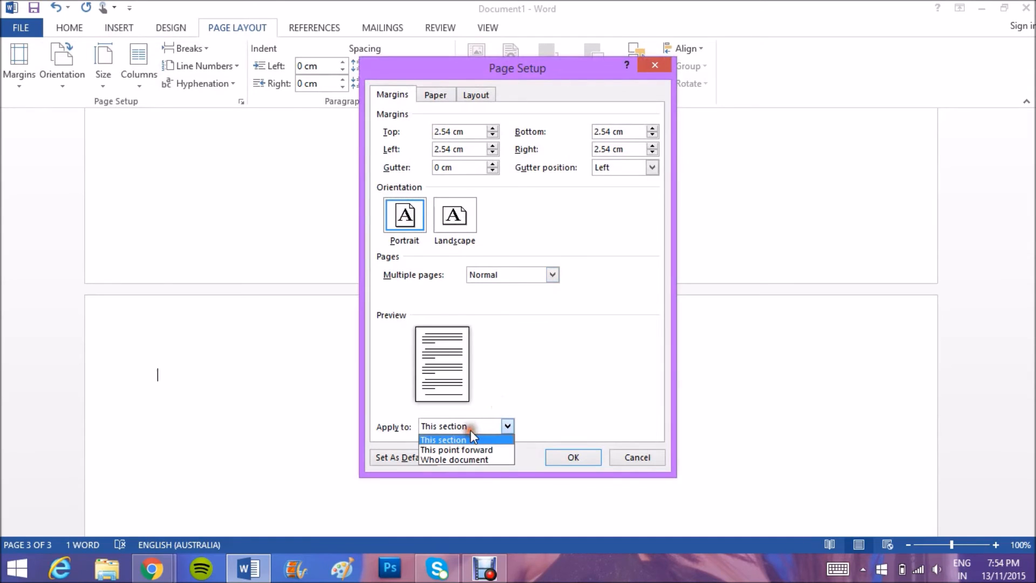
mouse_move(466, 449)
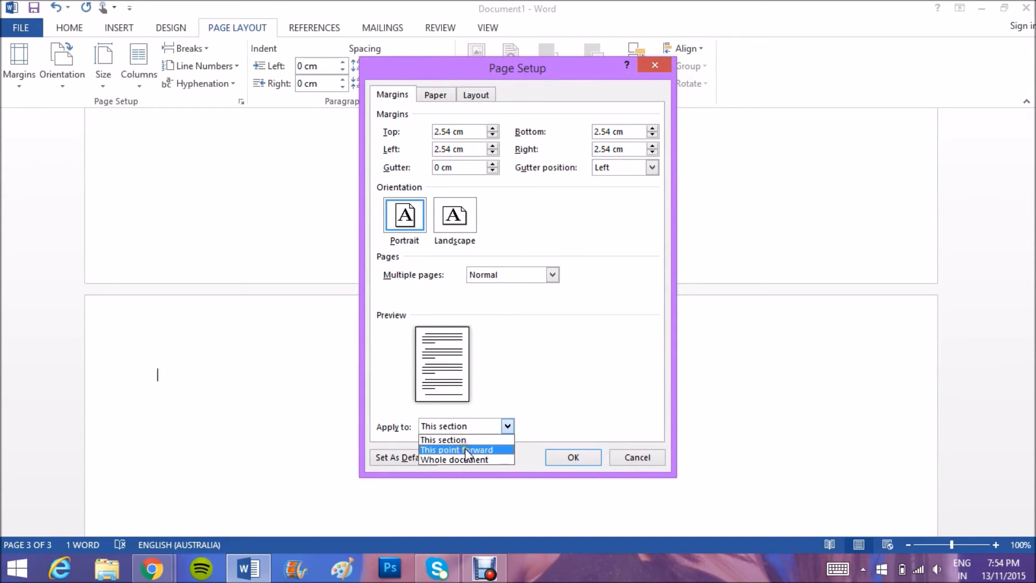
- In Page Setup keep Portrait applied 'This point forward' so page three returns to portrait
click(456, 449)
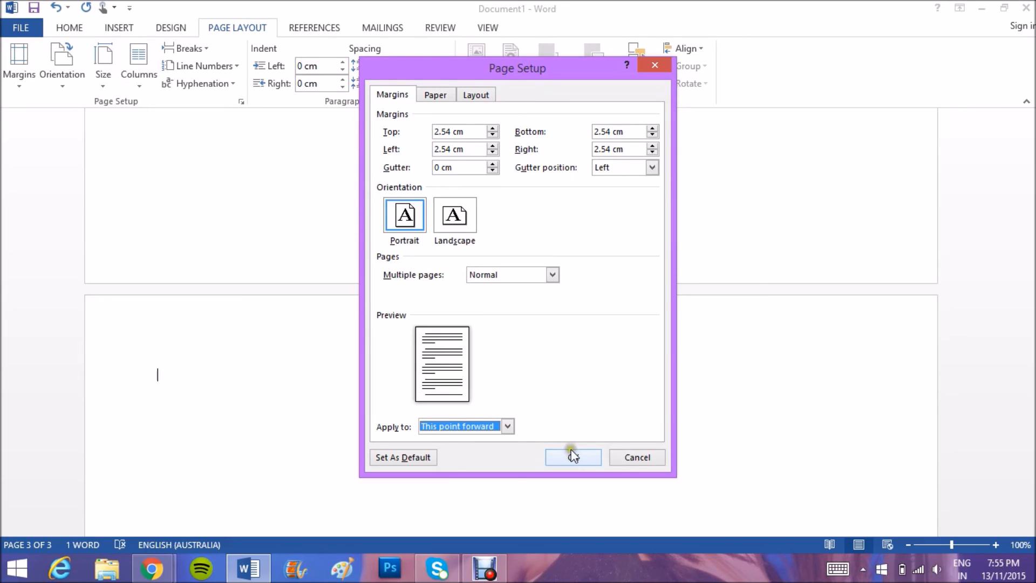
click(572, 456)
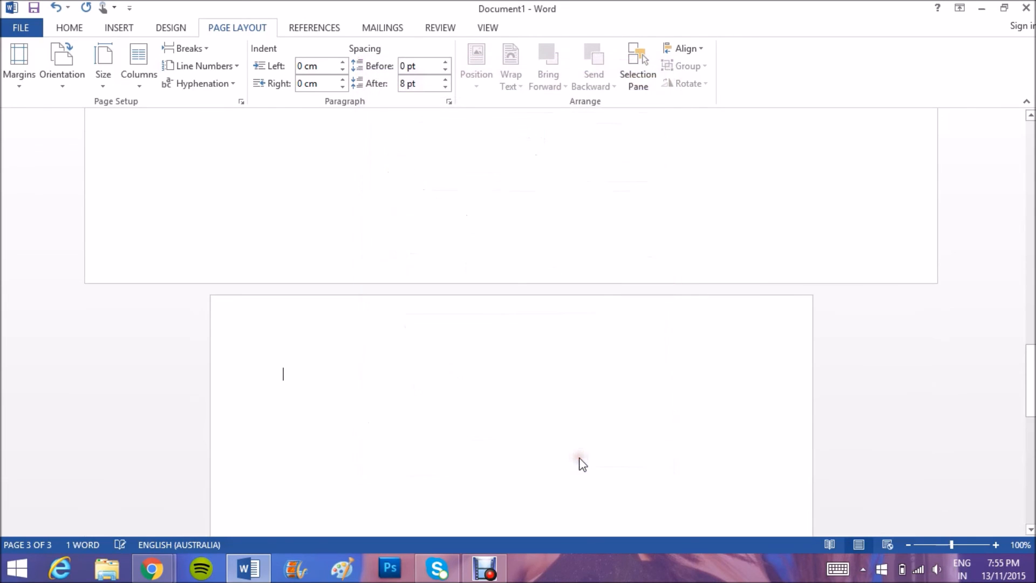
scroll(down, 3)
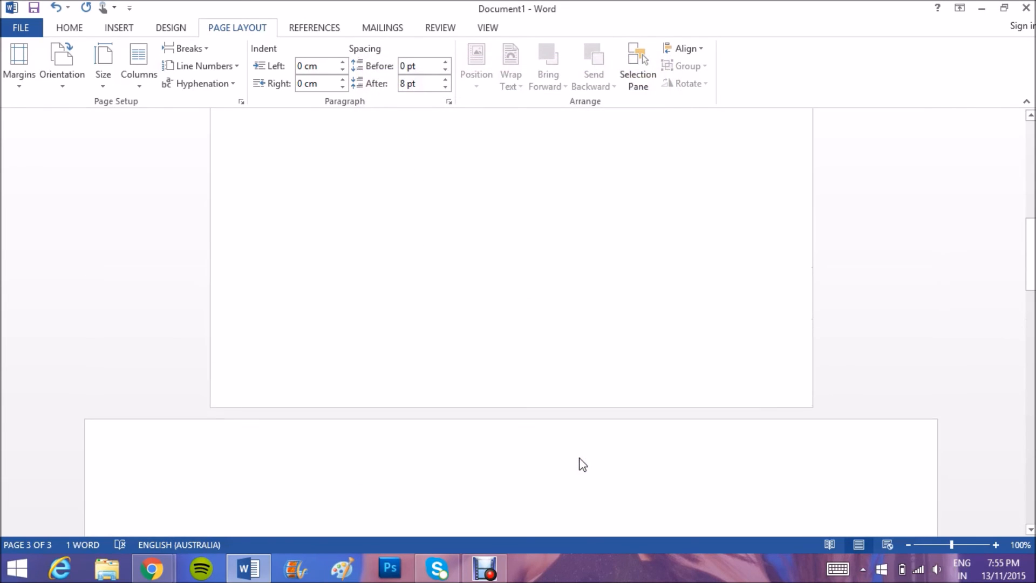